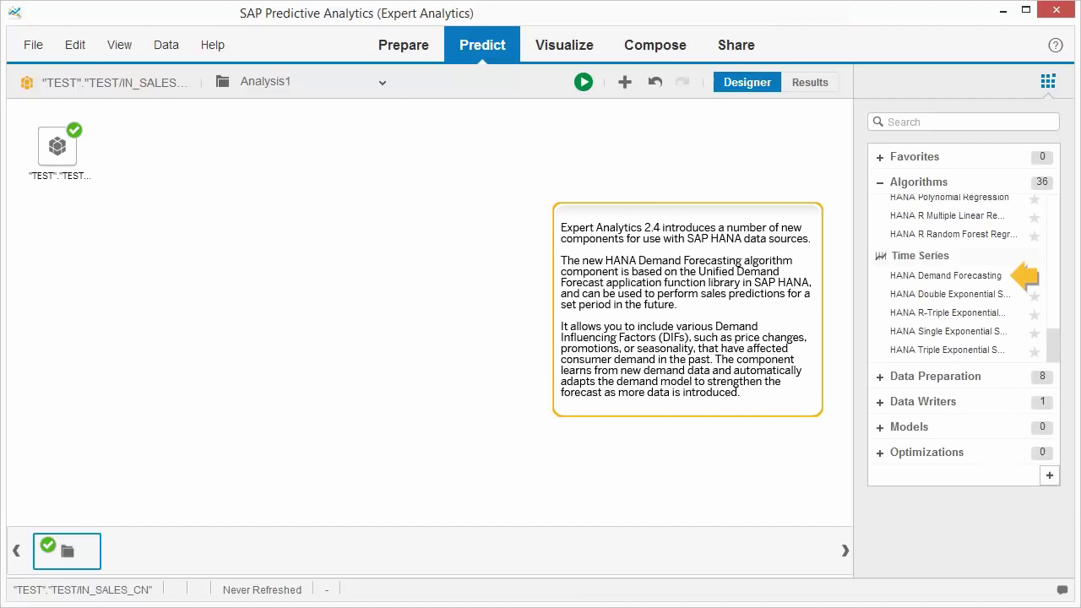
- Add HANA Demand Forecasting and review its Holidays, Demand Influencing Factors and Expected Future Prices properties
double_click(946, 275)
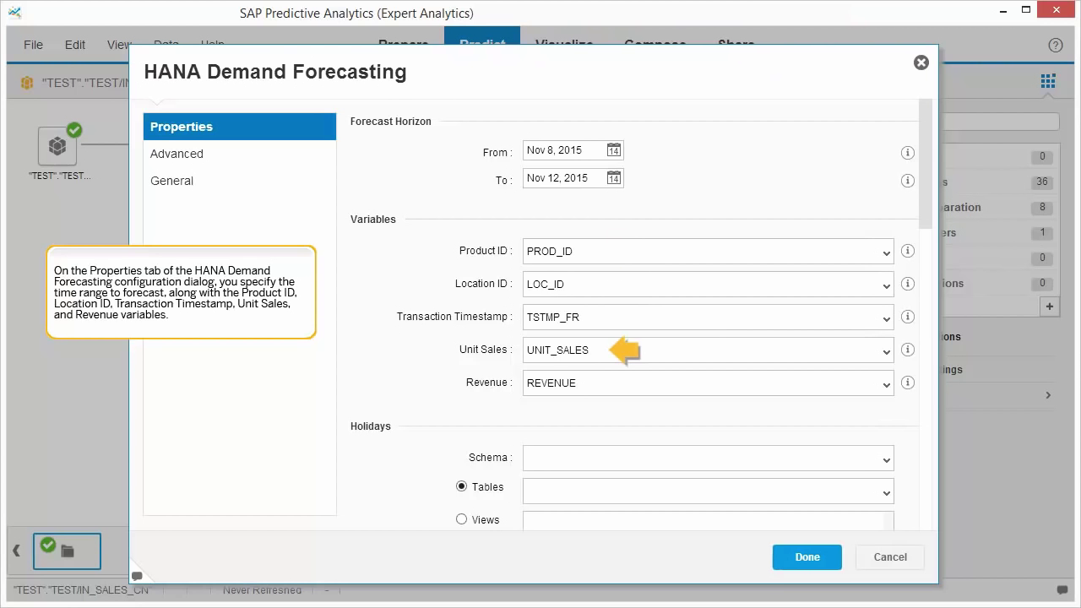
scroll("down", 3)
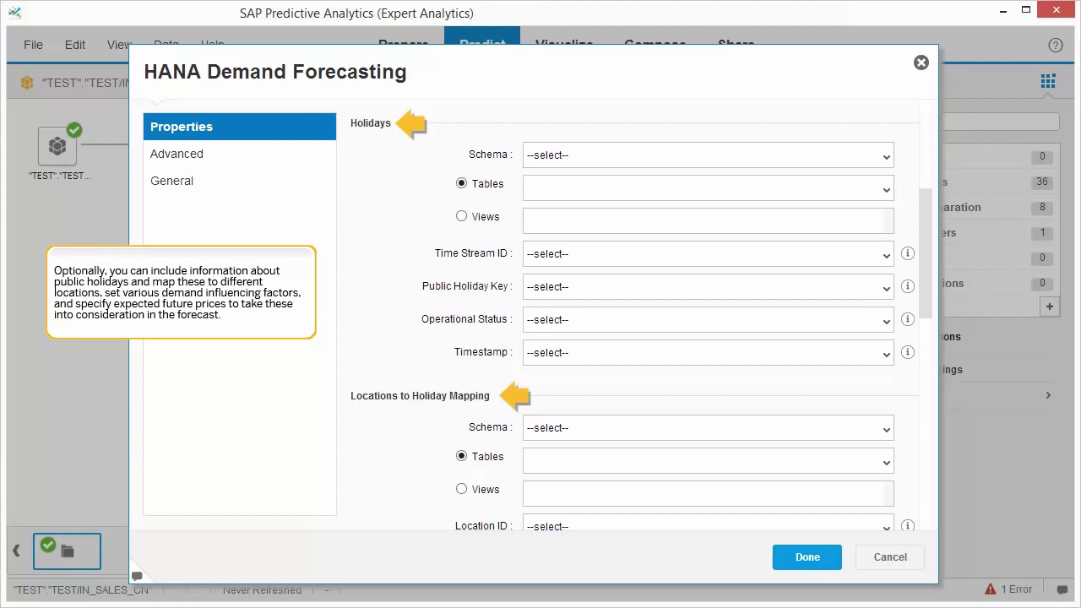
scroll("down", 3)
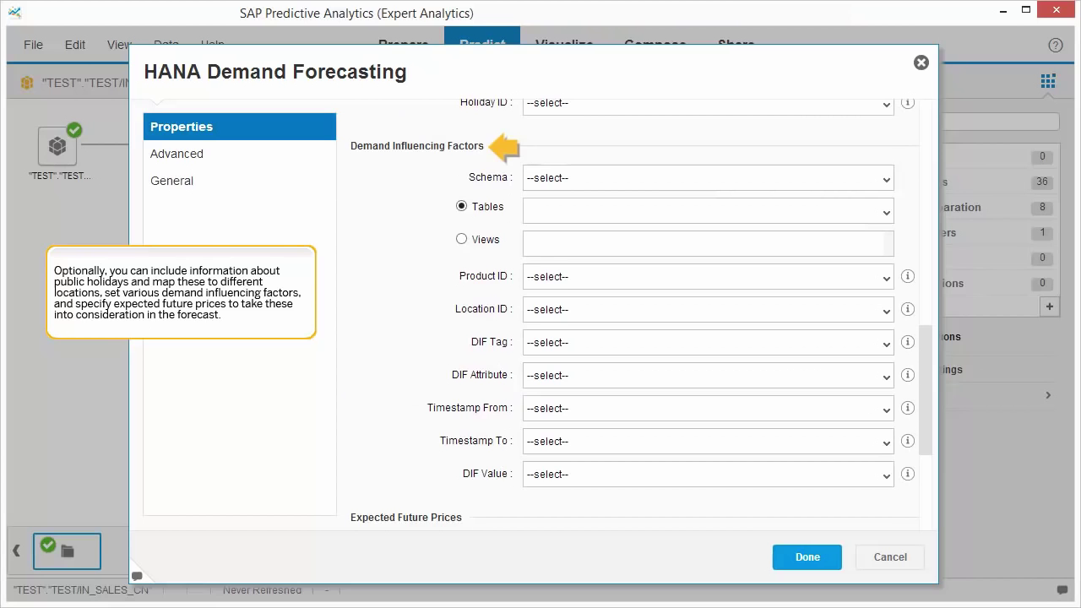
scroll("down", 3)
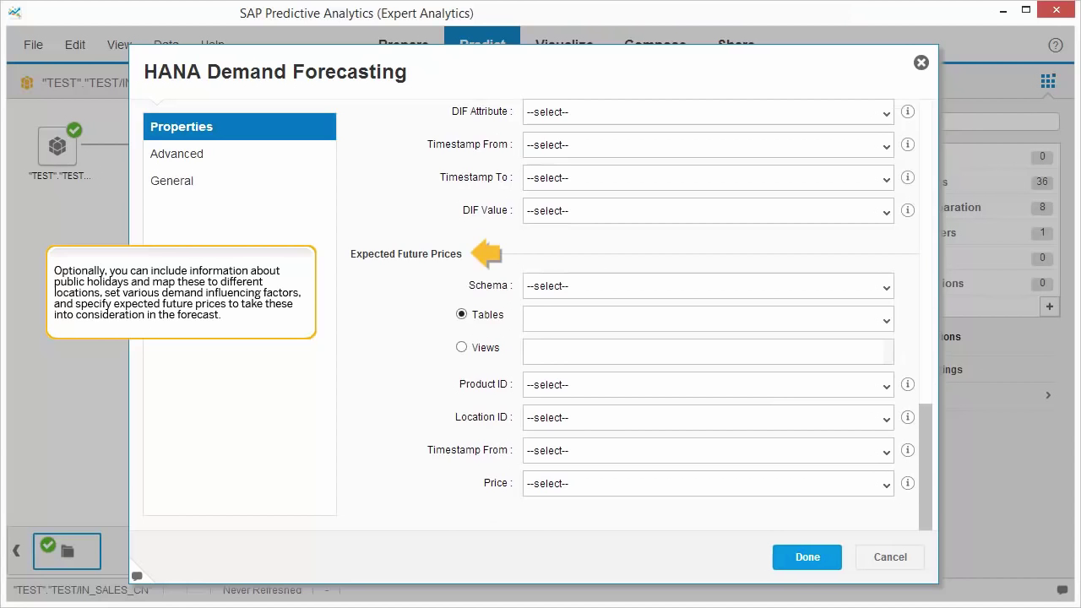
- Review the Advanced forecasting options and confirm the demand forecasting configuration
left_click(179, 153)
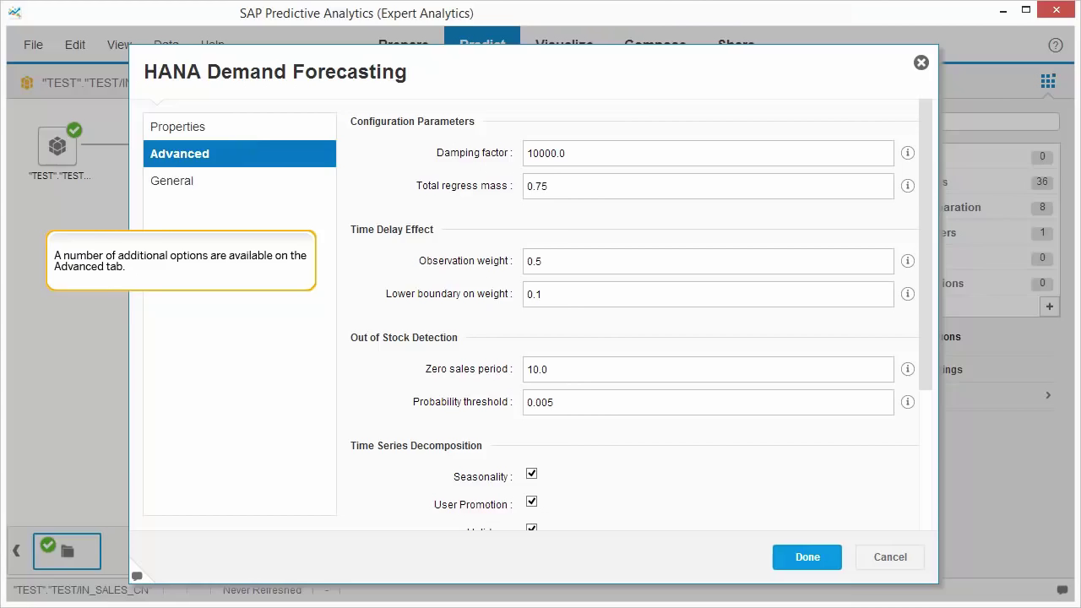
left_click(805, 558)
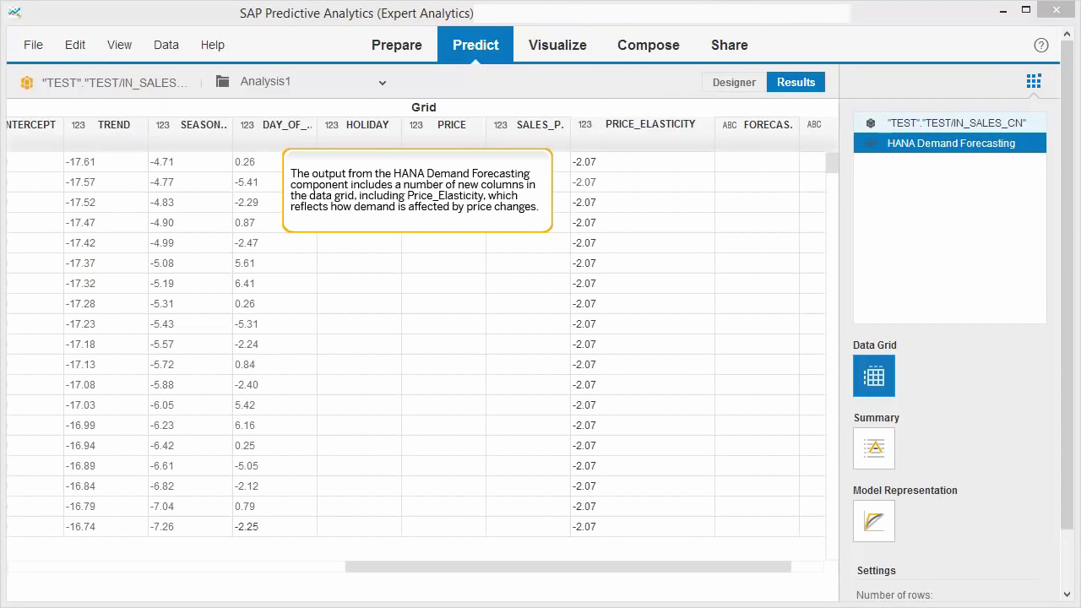
- Show the Algorithm Summary of price-elasticity demand categories for the product-location combination
left_click(875, 449)
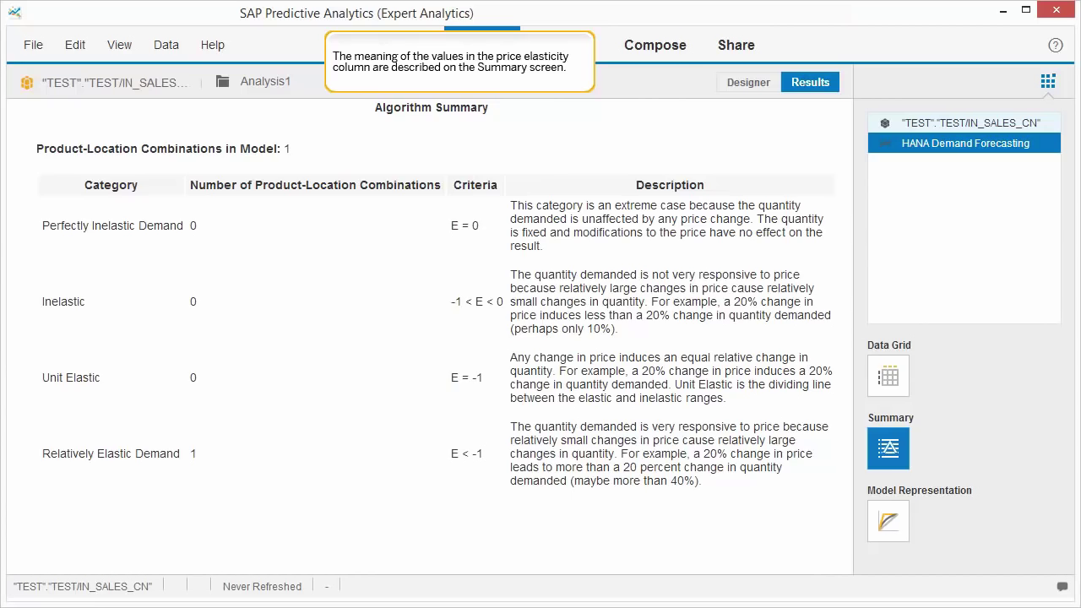
left_click(889, 520)
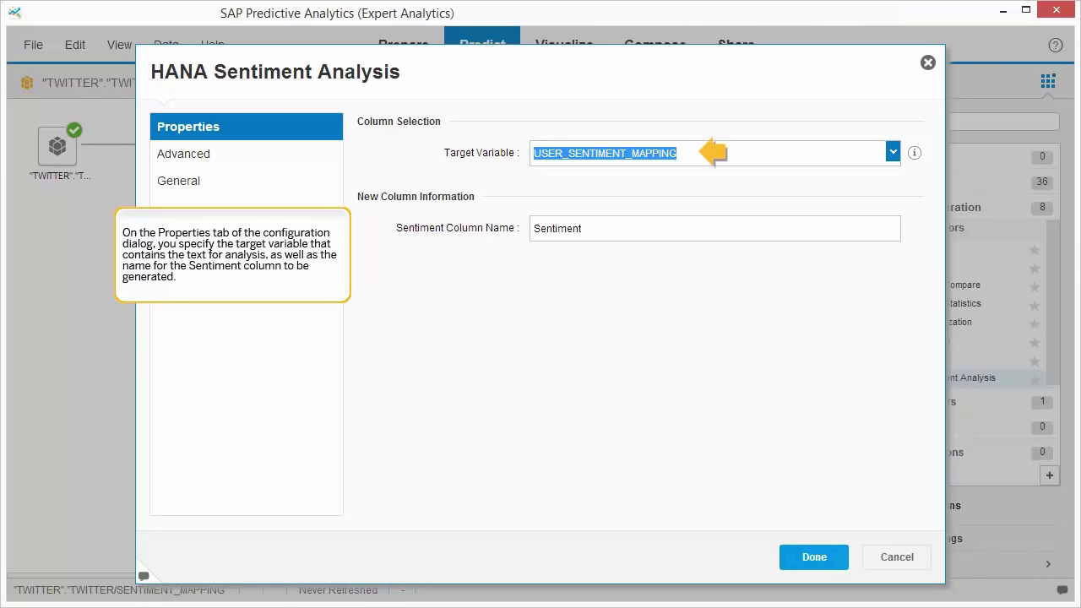
mouse_move(608, 228)
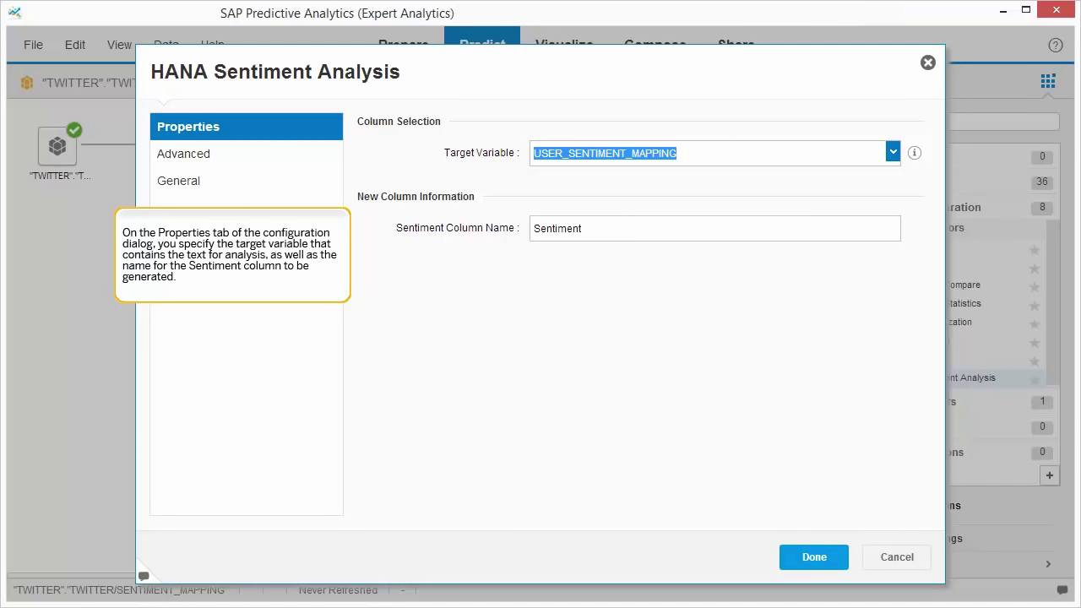
- Move to the Advanced options of the HANA Sentiment Analysis on USER_SENTIMENT_MAPPING
left_click(183, 153)
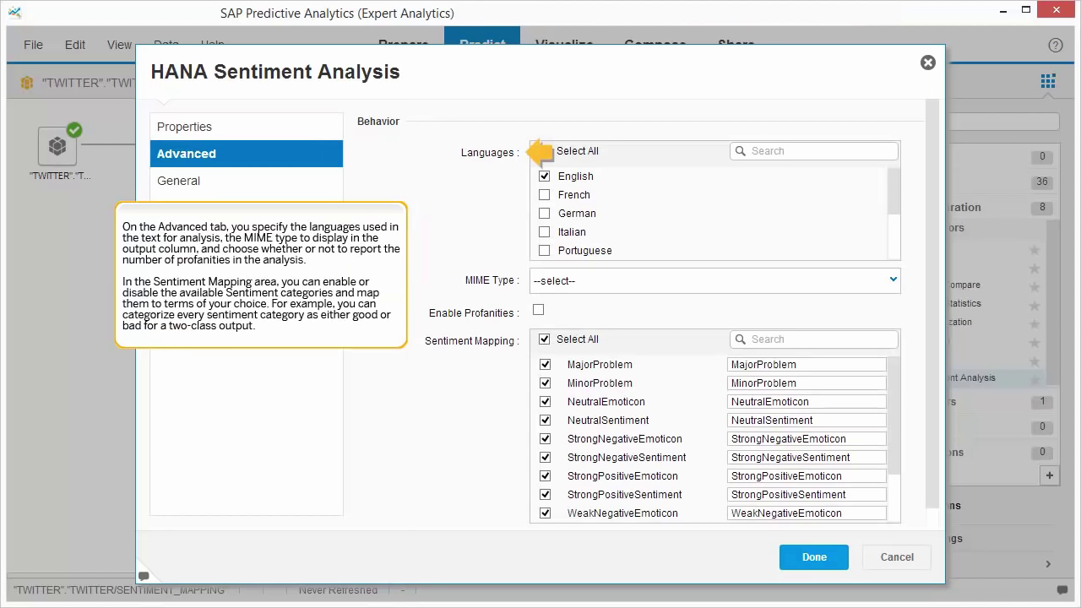
- Set MIME Type to Plain Text with good/bad sentiment mappings and confirm the settings
left_click(543, 151)
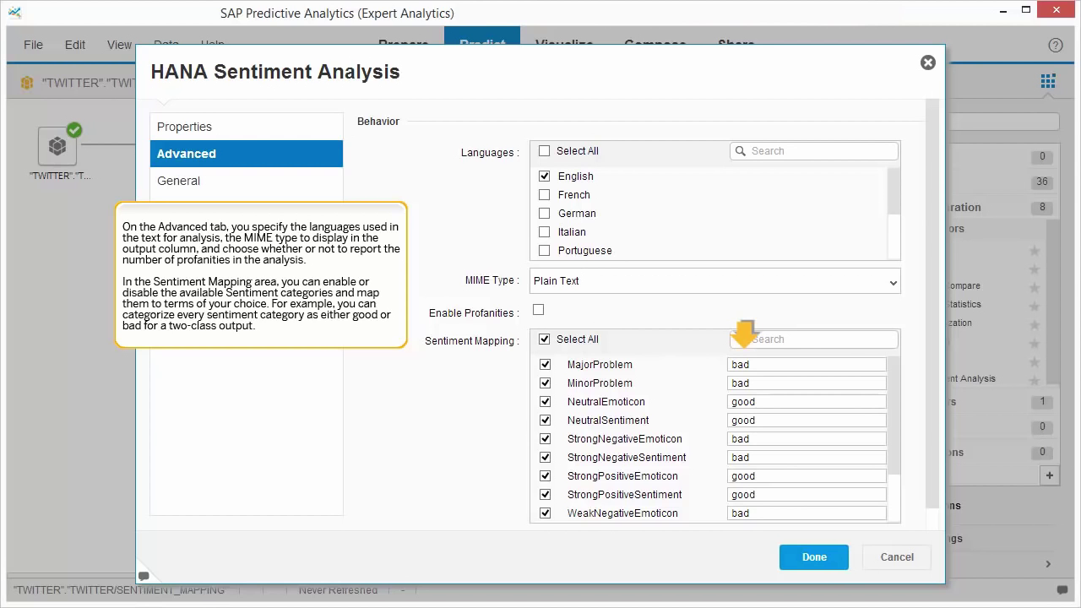
left_click(813, 557)
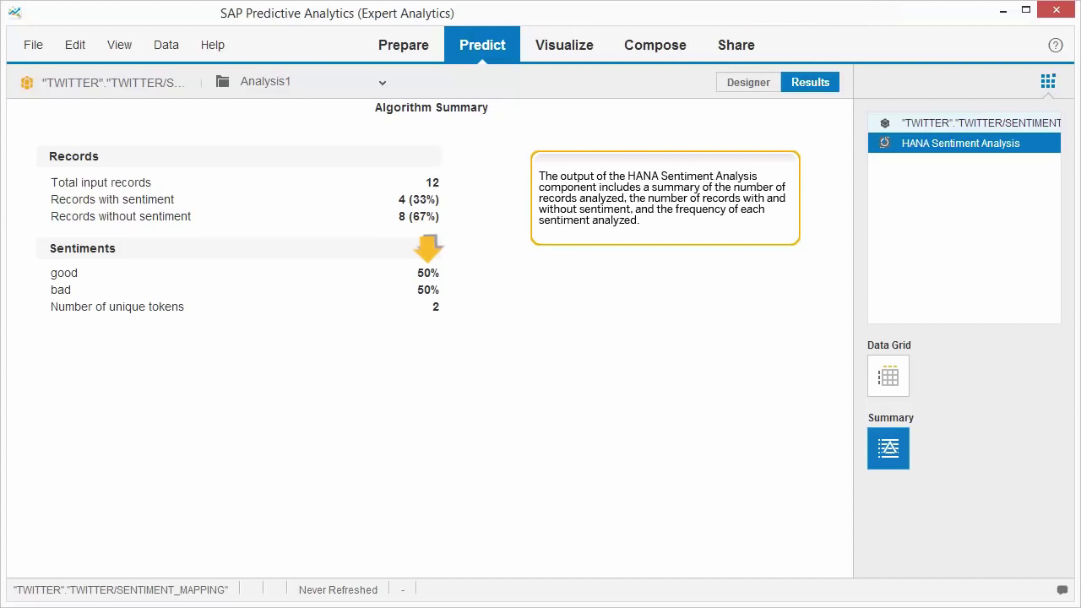
- Return to the Designer view after reviewing the sentiment analysis summary
left_click(747, 81)
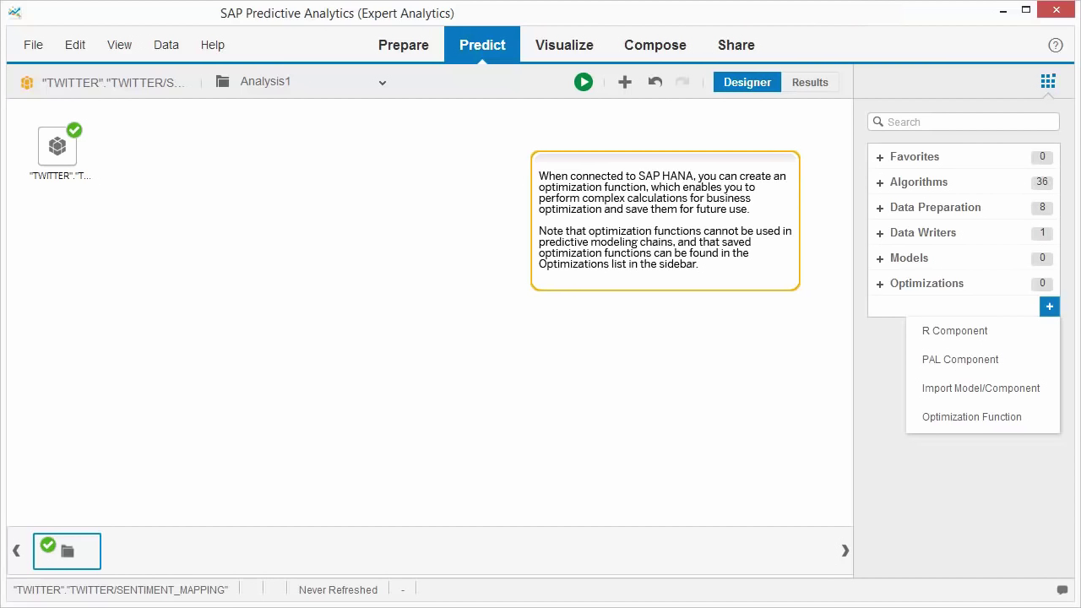
mouse_move(971, 416)
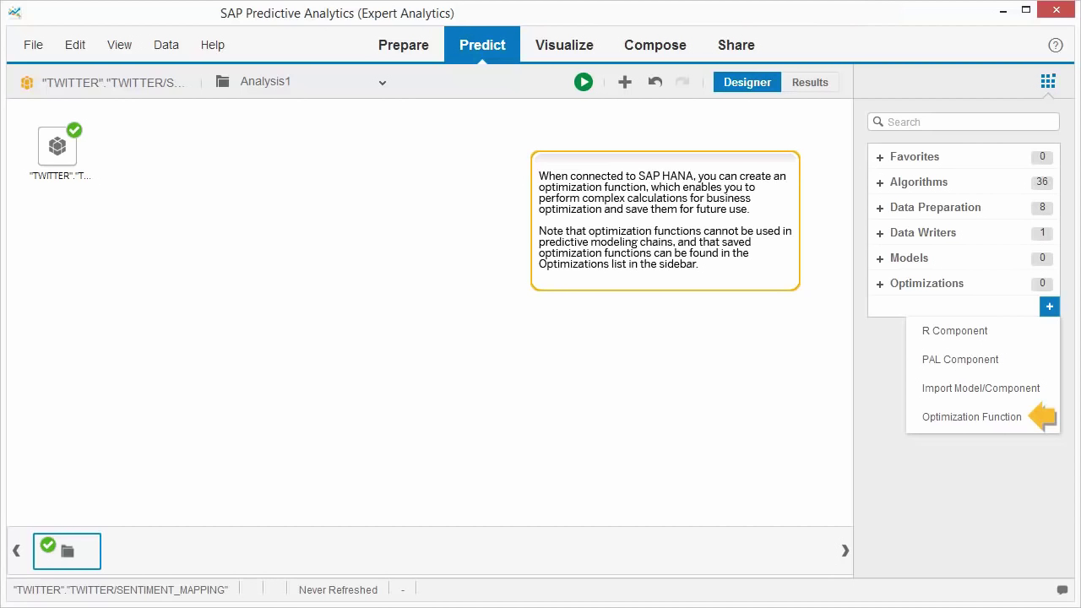
mouse_move(993, 284)
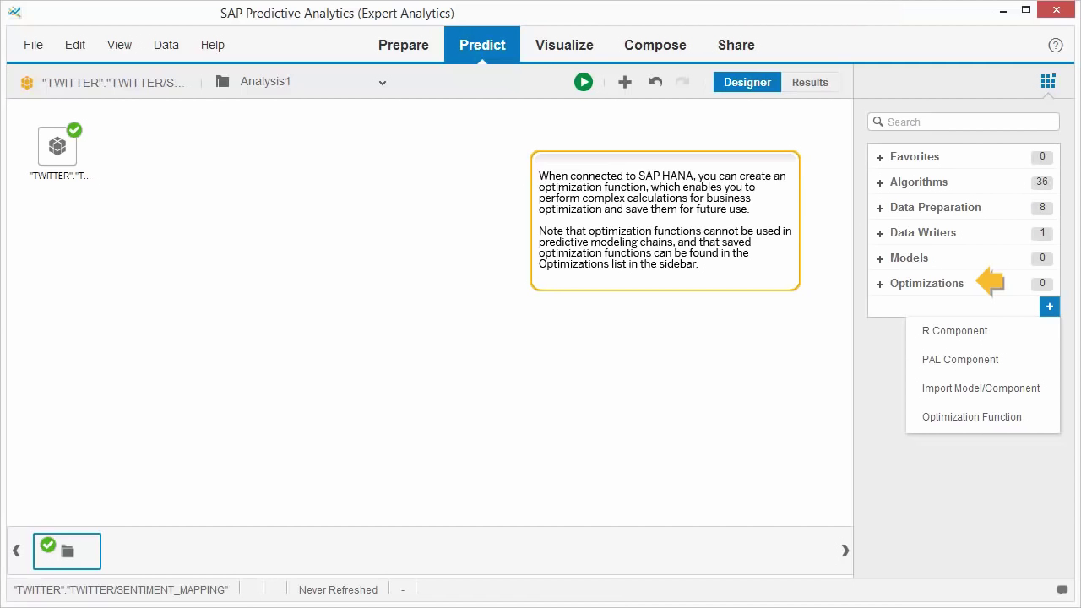
- Choose Optimization Function to create a new HANA optimization function
left_click(972, 416)
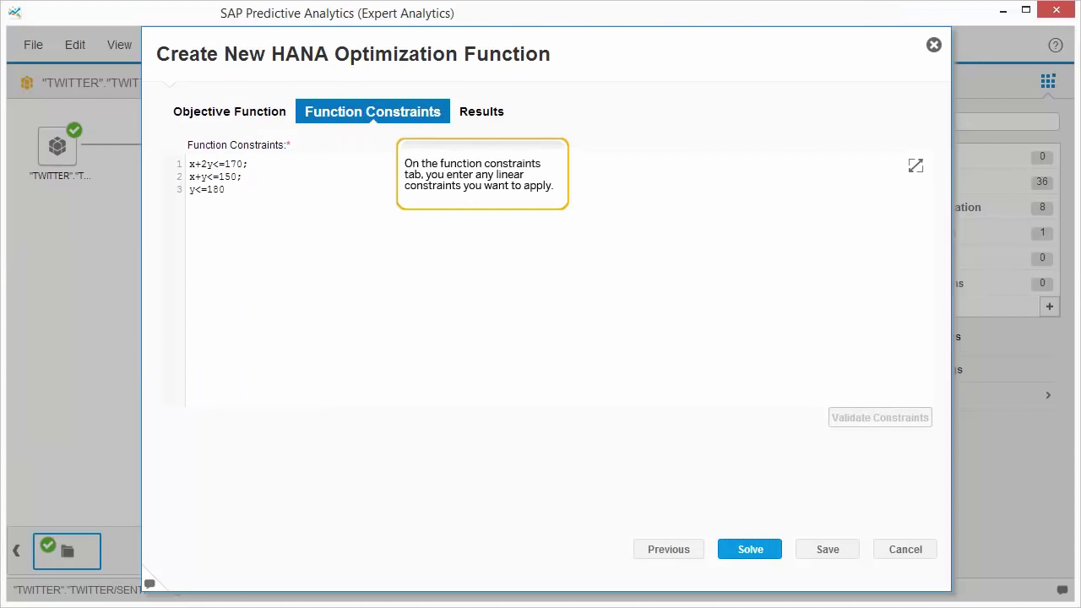
- Solve maximizing 300x + 500y and view the result 49000 at x 130, y 20 with Split Lines and Use Alias
left_click(748, 549)
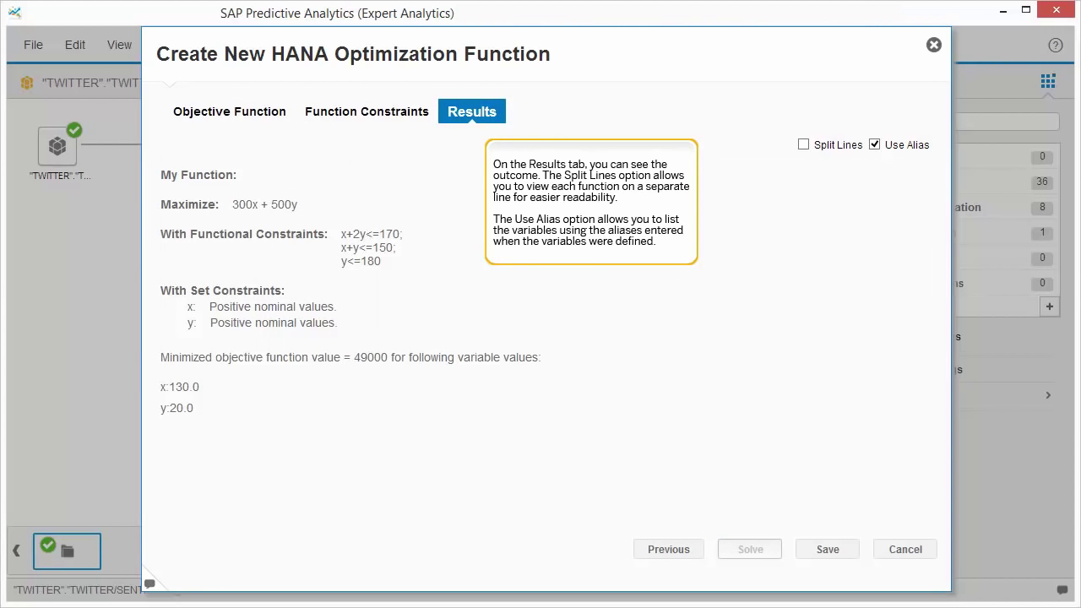
left_click(875, 143)
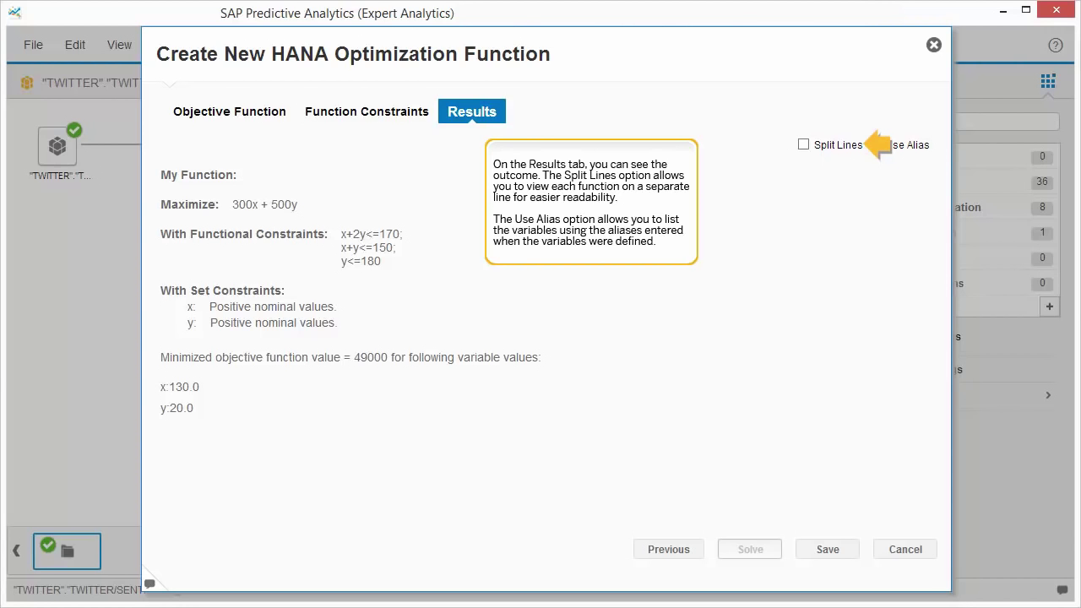
left_click(875, 145)
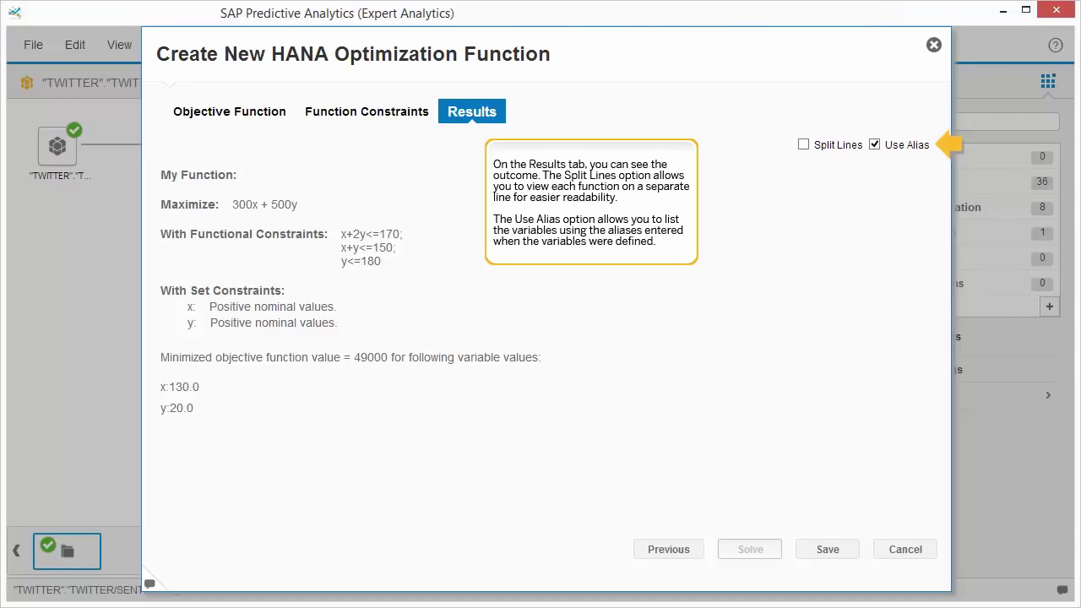